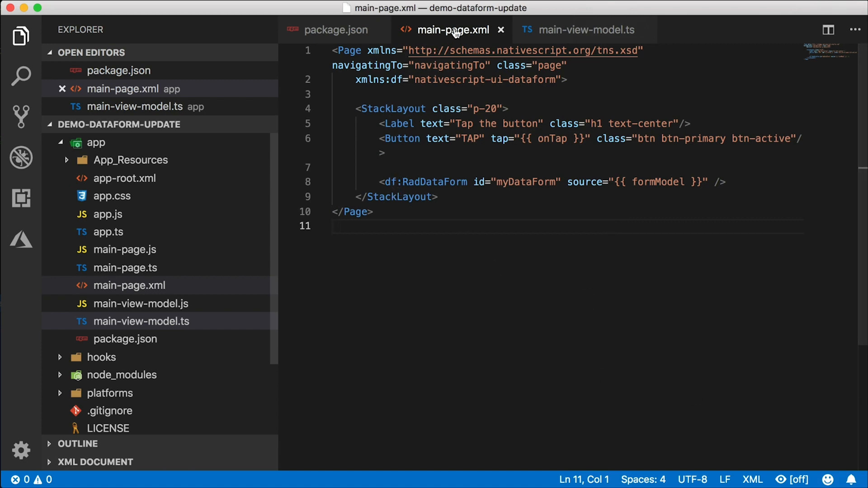
mouse_move(742, 190)
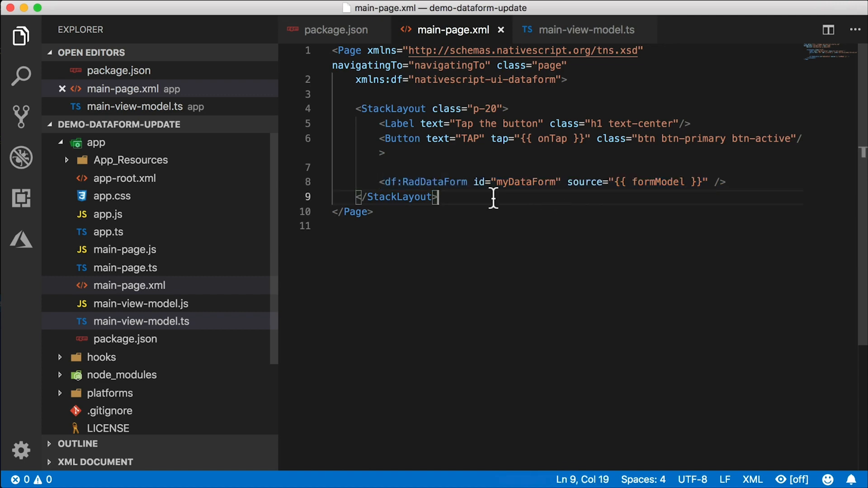
mouse_move(746, 182)
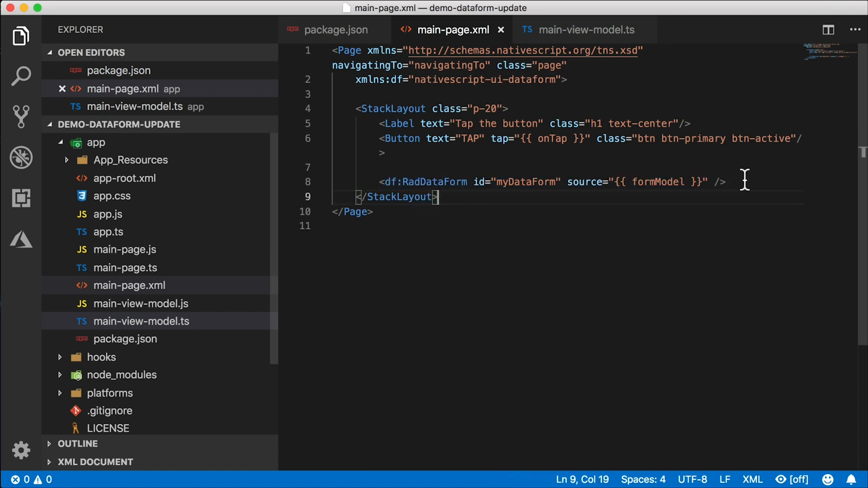
- Correct the simulator app's Title field text back to 'Hello World'
left_click(581, 30)
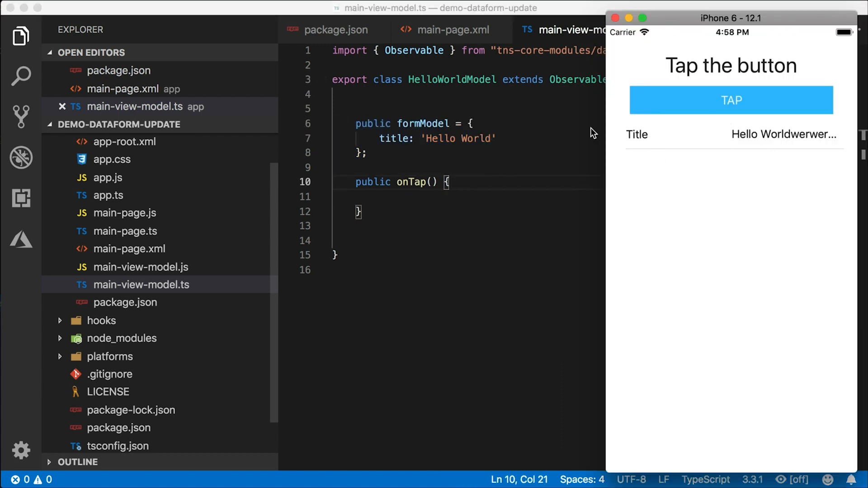
mouse_move(664, 127)
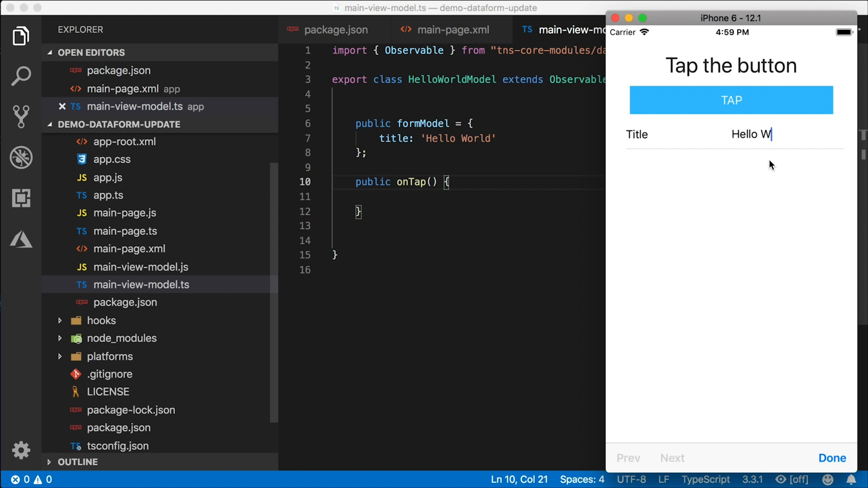
type("orld")
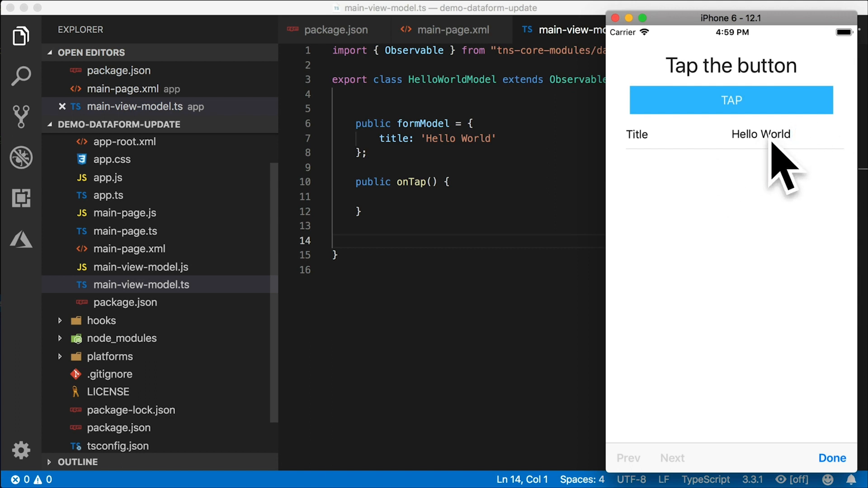
mouse_move(658, 140)
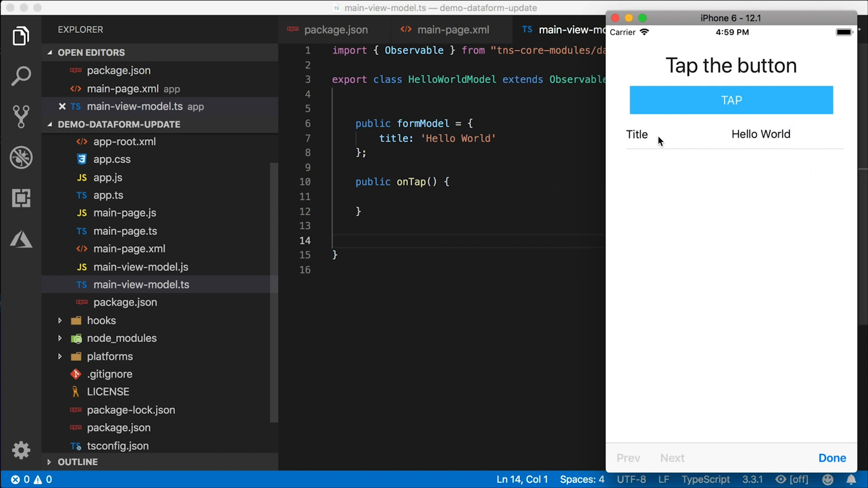
mouse_move(695, 153)
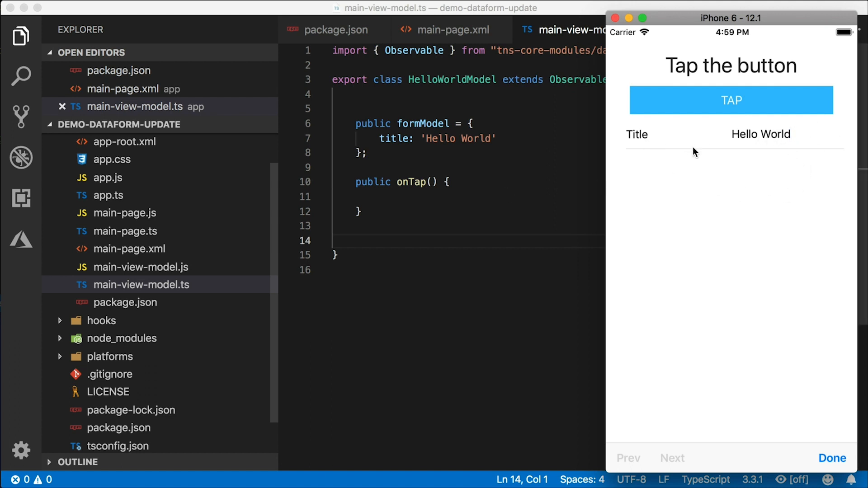
mouse_move(647, 150)
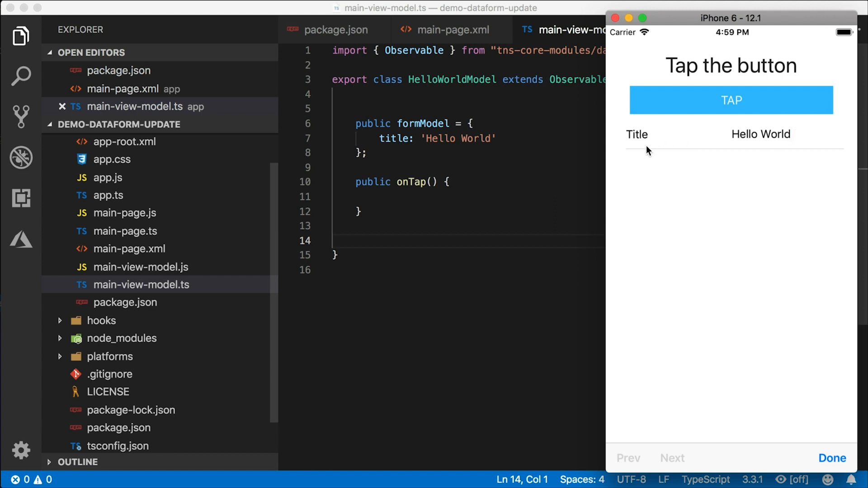
mouse_move(653, 144)
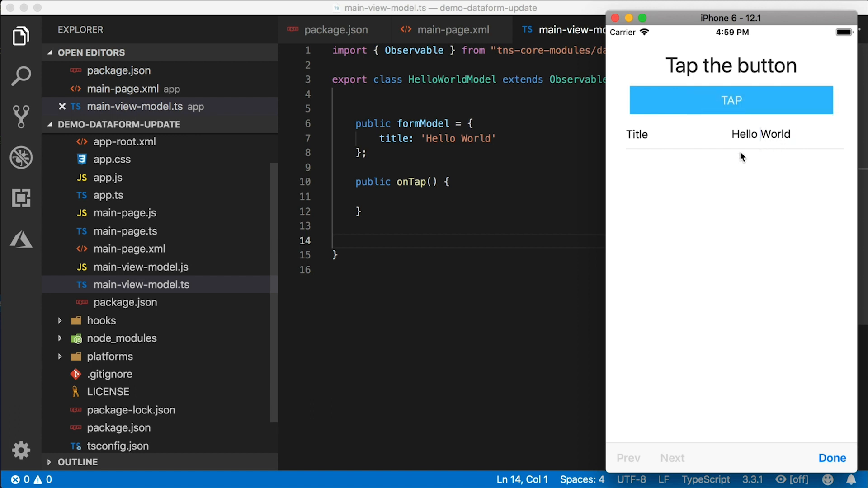
mouse_move(431, 222)
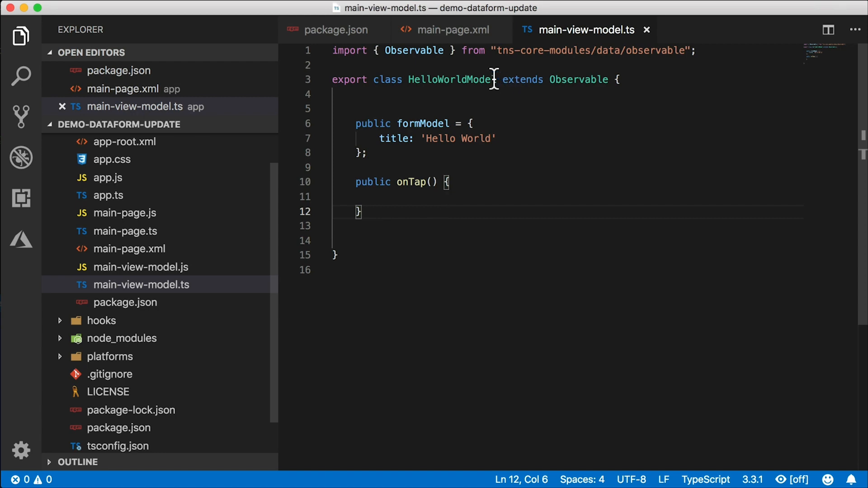
- Select the RadDataForm id 'myDataForm' in main-page.xml for copying
left_click(447, 29)
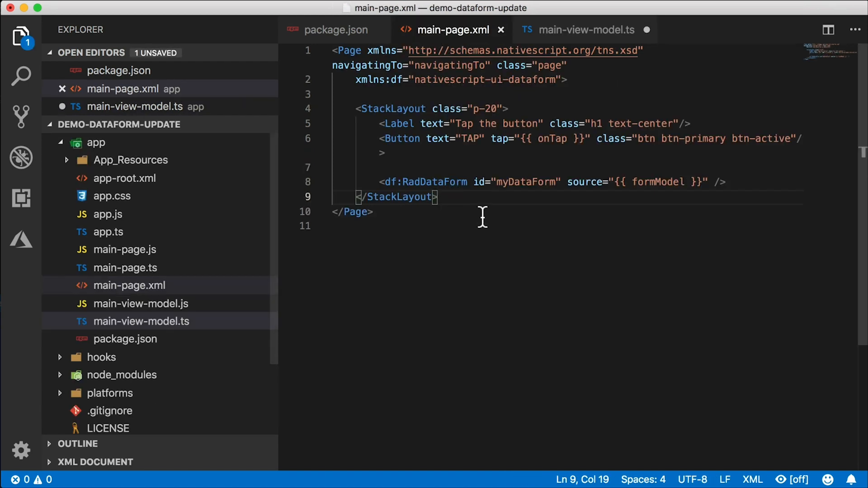
double_click(525, 182)
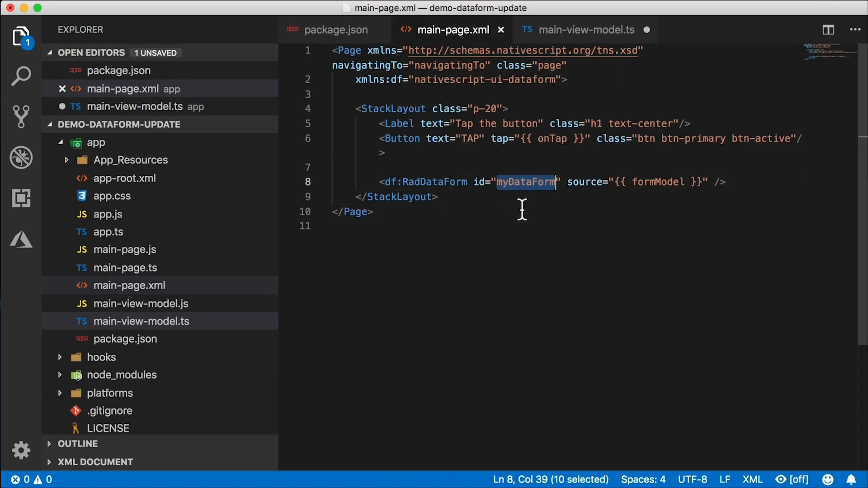
mouse_move(520, 226)
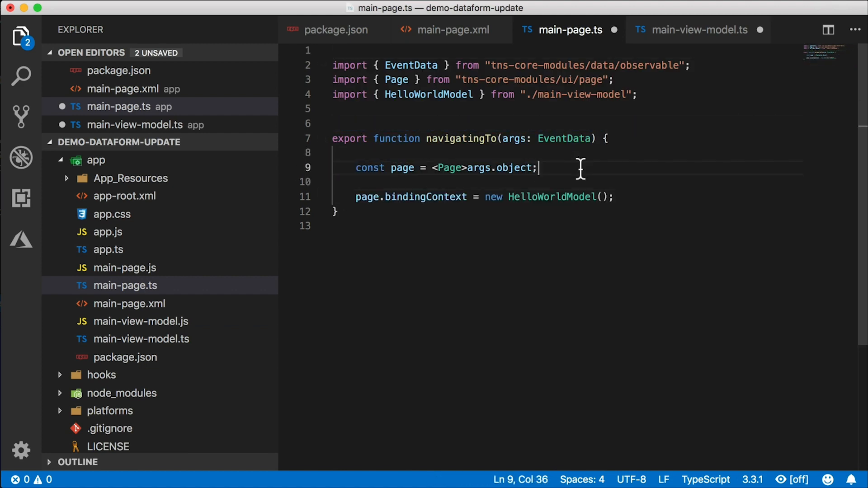
- Declare dataForm as page.getViewById('myDataForm') cast to RadDataForm in main-page.ts
type("page.getViewById(")
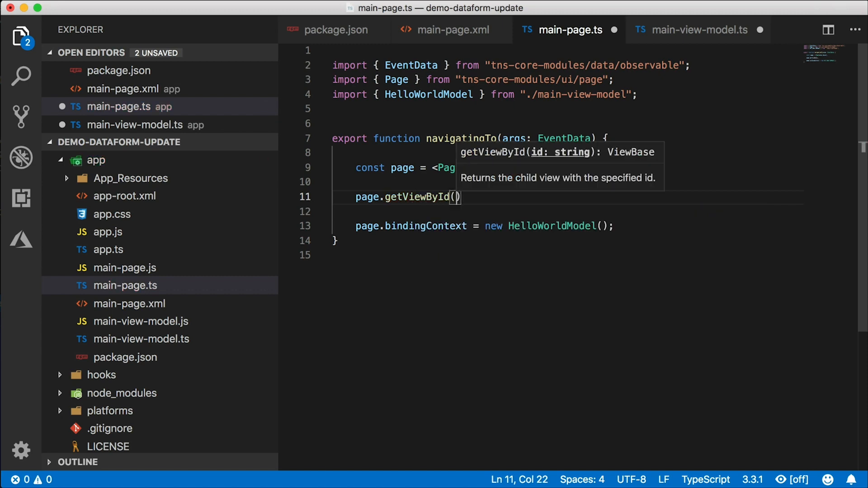
type("''")
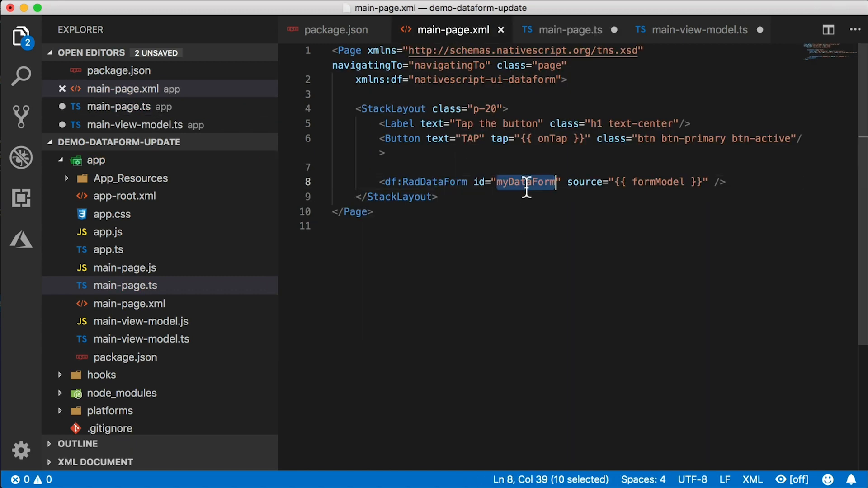
left_click(571, 30)
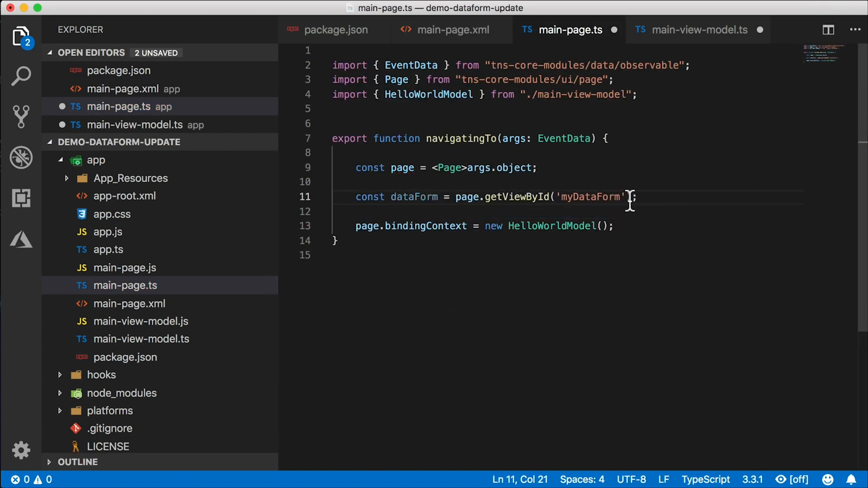
type("as DataForm")
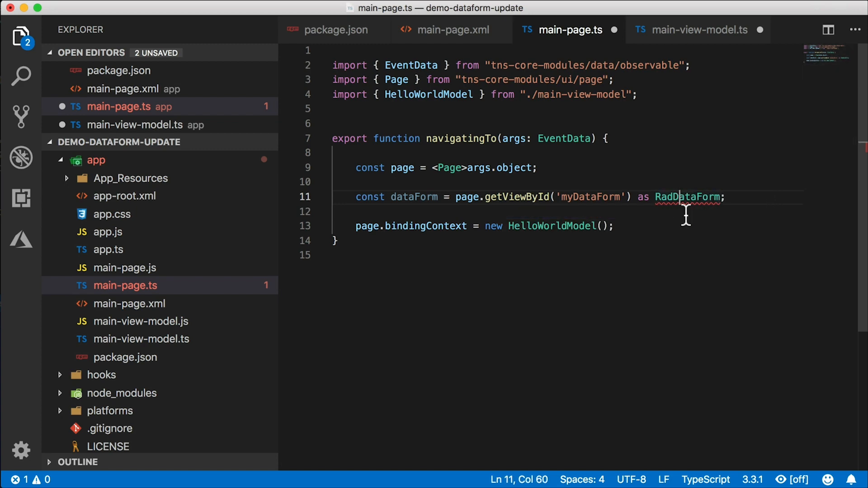
- Import RadDataForm from 'nativescript-ui-dataform' after the existing imports
left_click(641, 95)
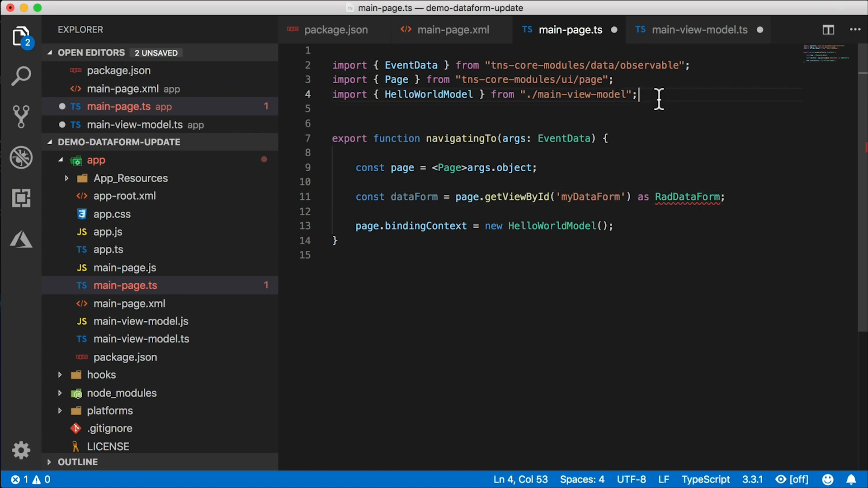
type("import {}")
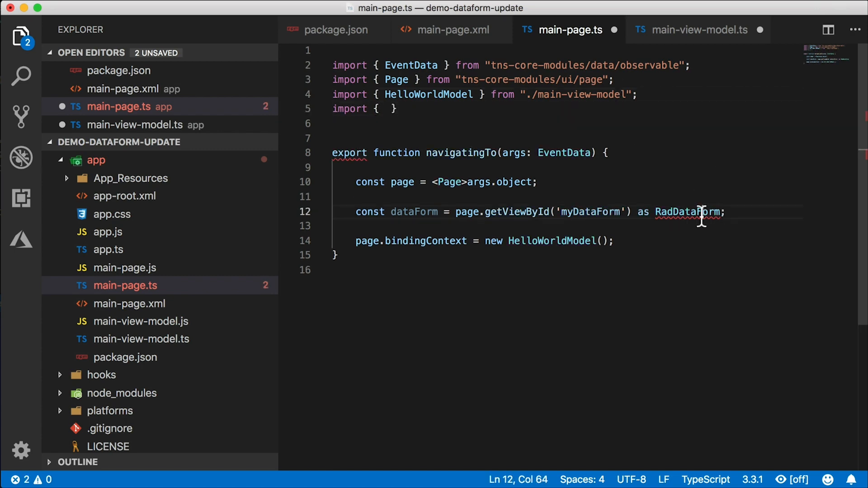
type("RadDataForm")
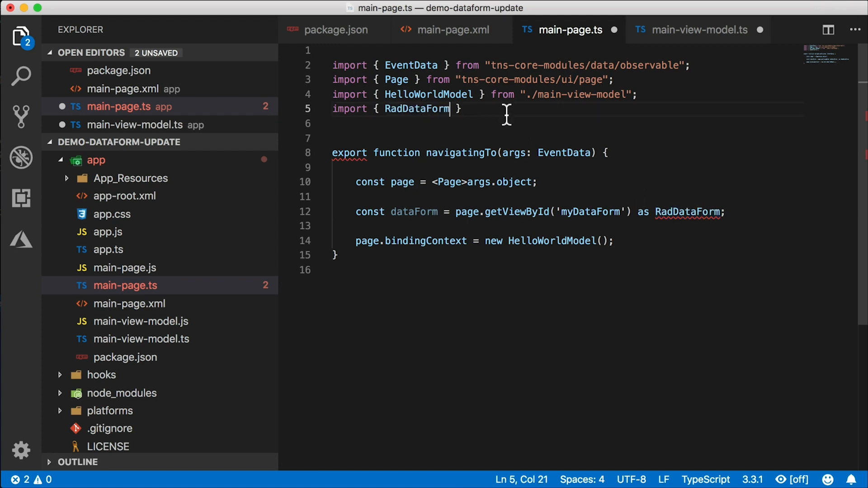
type("from 'n")
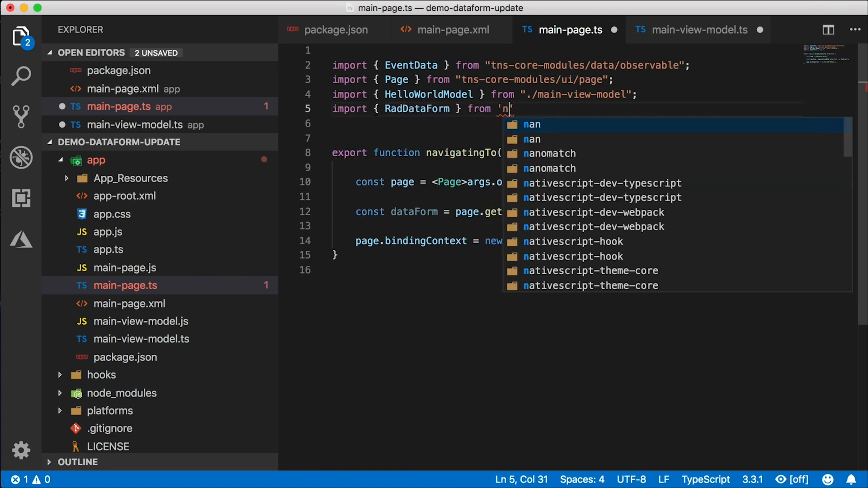
type("ativescript-ui-dataform")
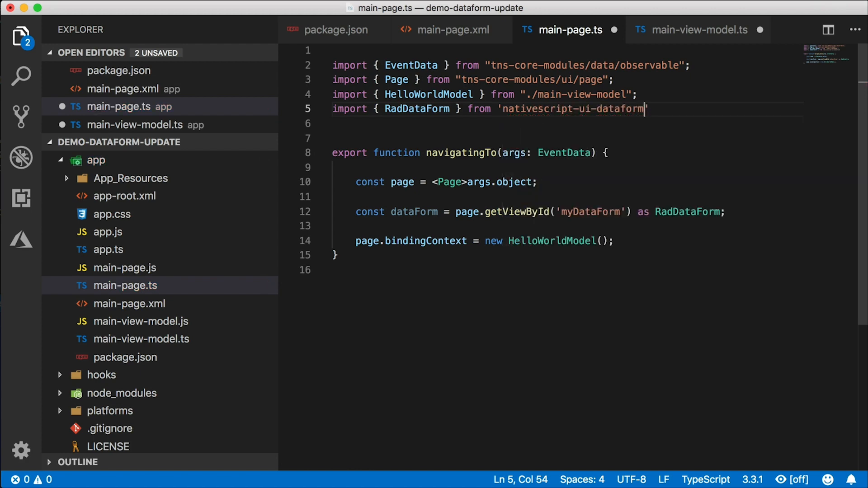
- Pass dataForm into the HelloWorldModel constructor
double_click(415, 211)
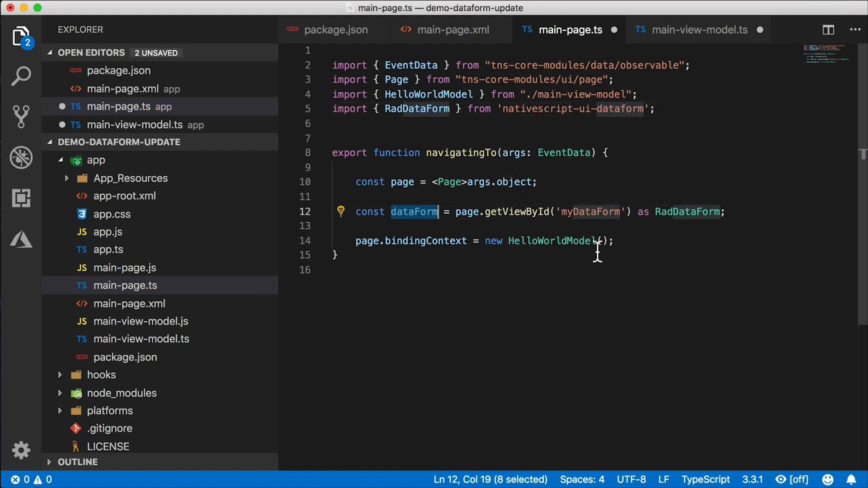
type("dataForm")
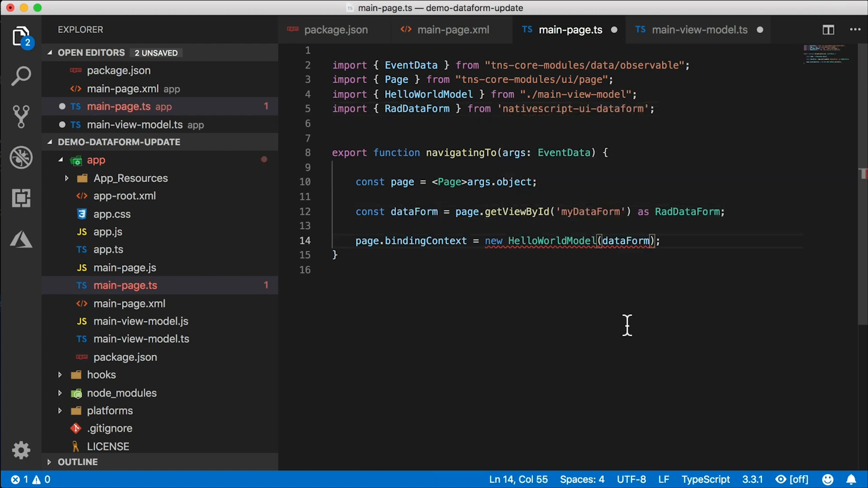
mouse_move(596, 275)
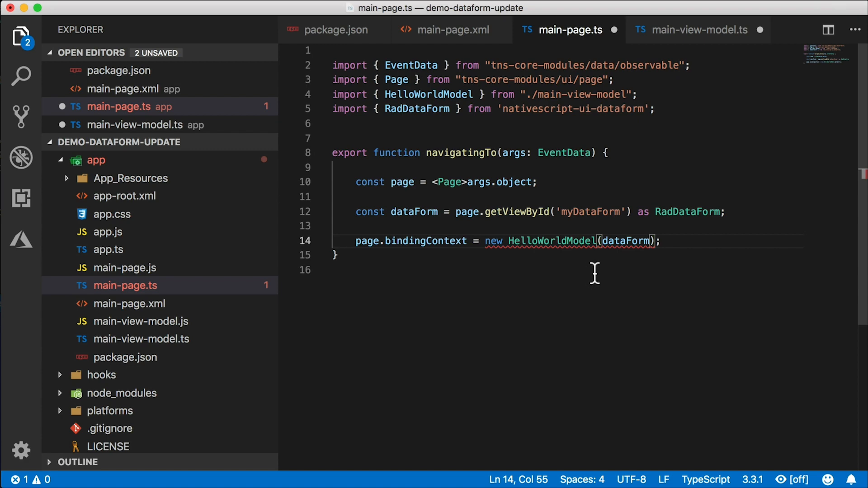
mouse_move(606, 277)
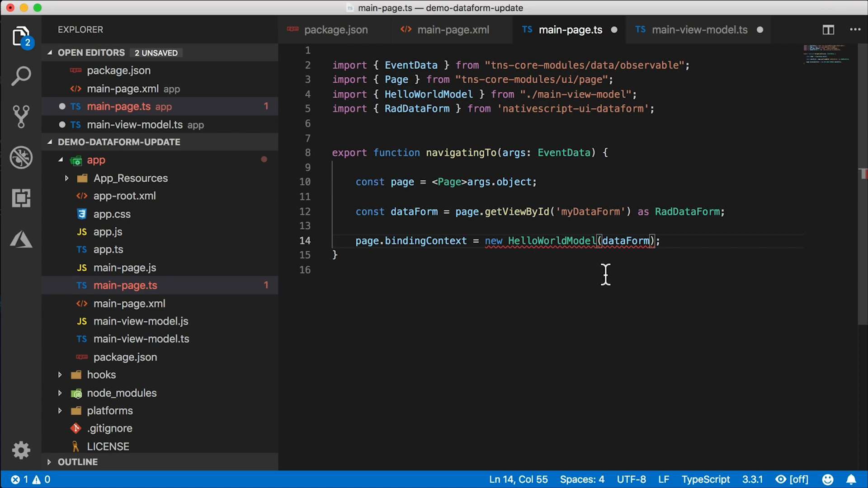
- Give HelloWorldModel a constructor taking private dataForm: RadDataForm and calling super()
left_click(696, 30)
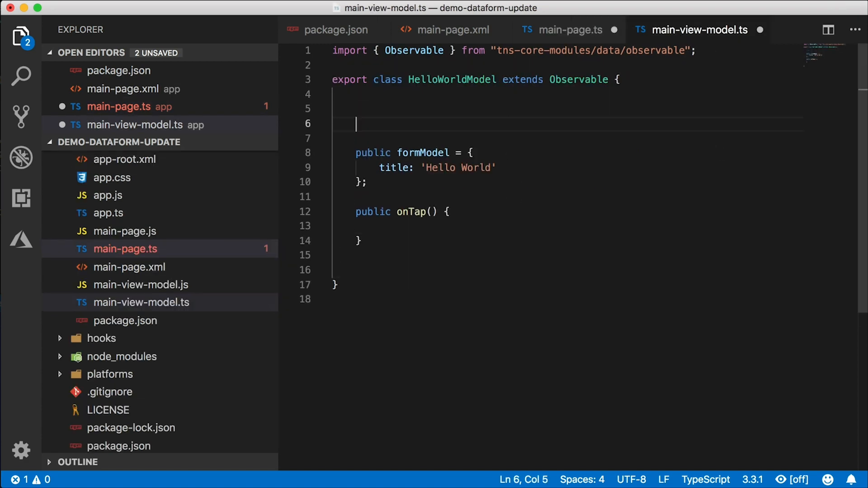
type("constructor")
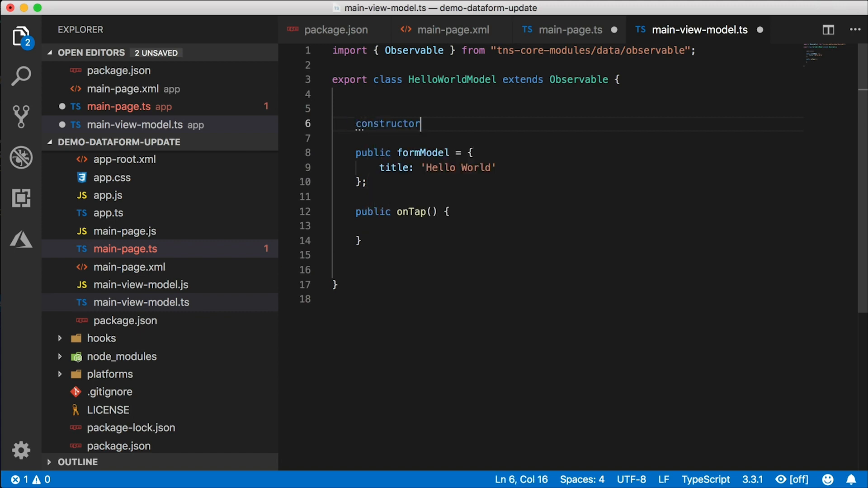
type("(dataForm: Rad")
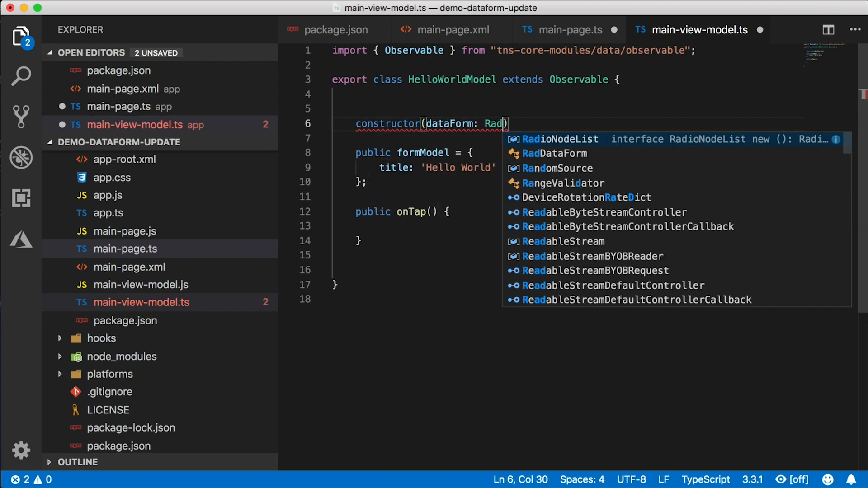
left_click(556, 153)
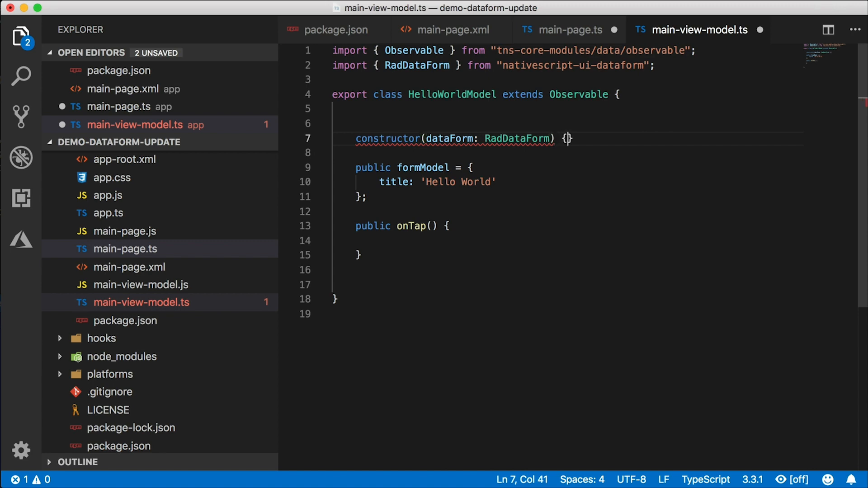
type("super();")
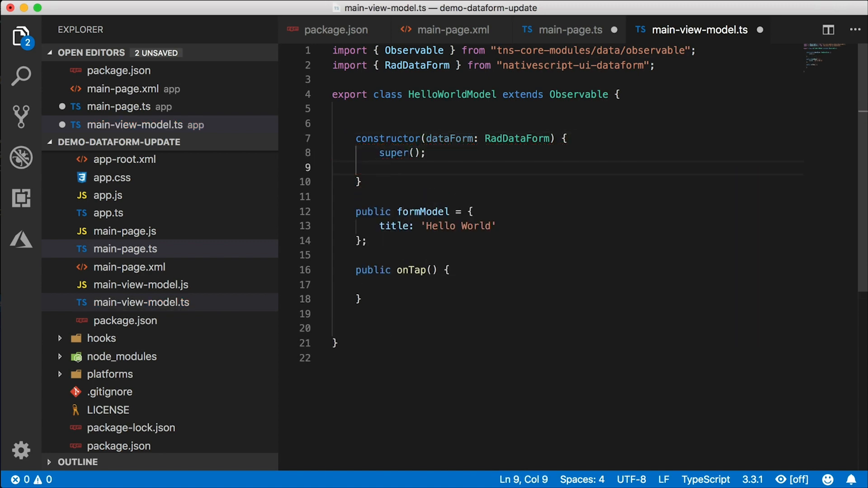
type("private")
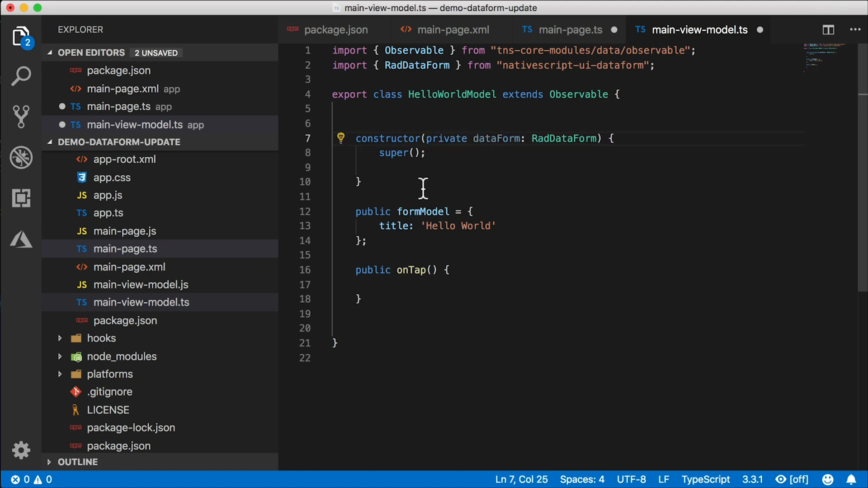
- Call this.dataForm.reload() inside onTap
left_click(380, 285)
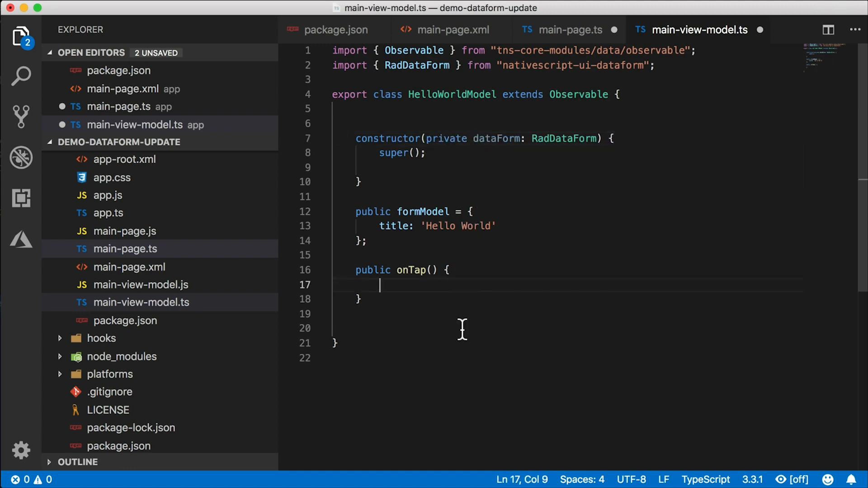
type("this.")
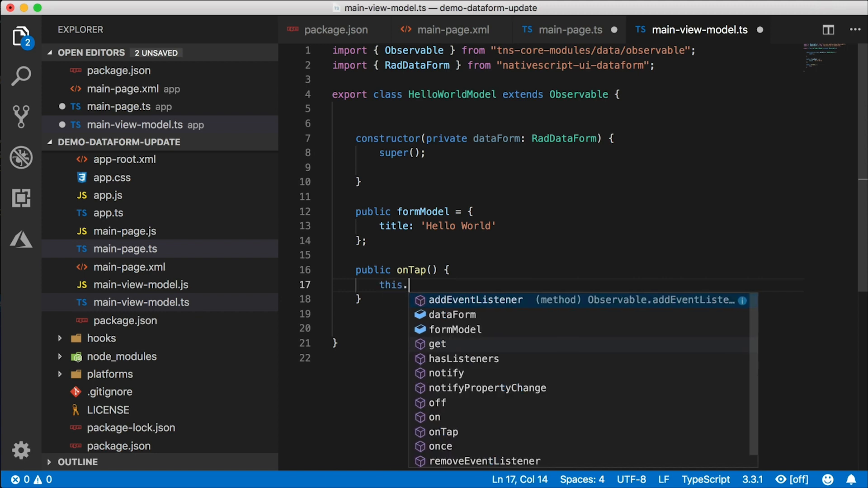
type("dataForm")
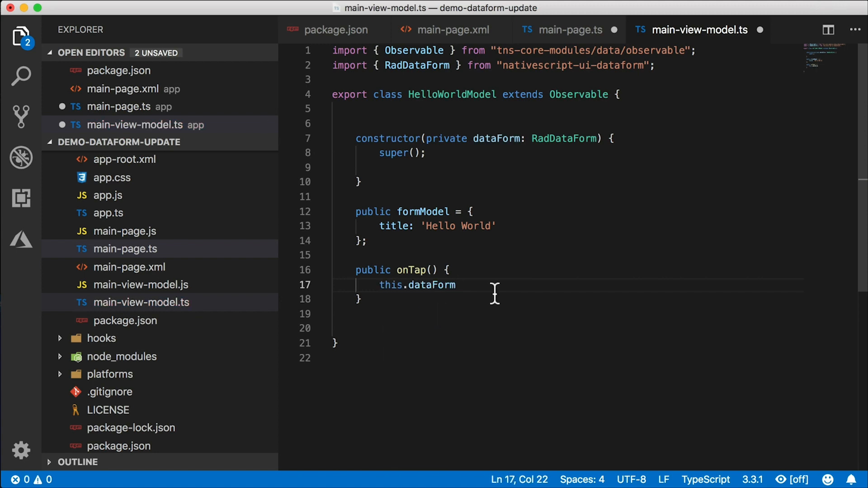
type(".")
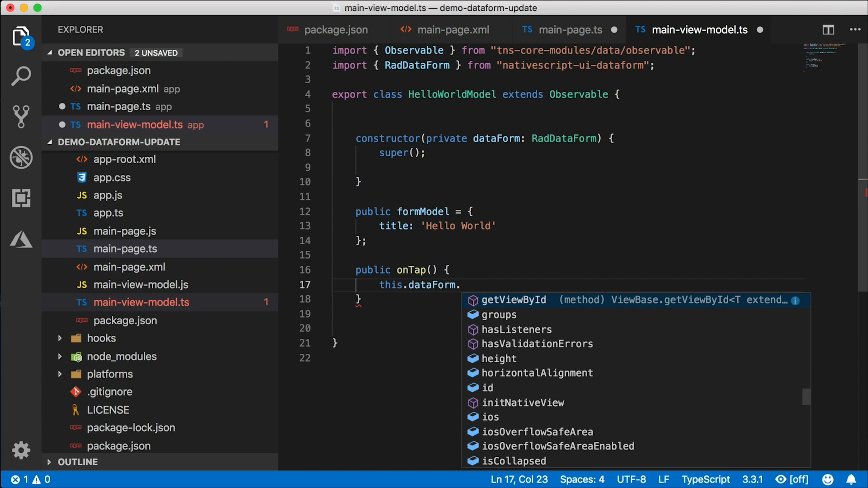
scroll("down", 3)
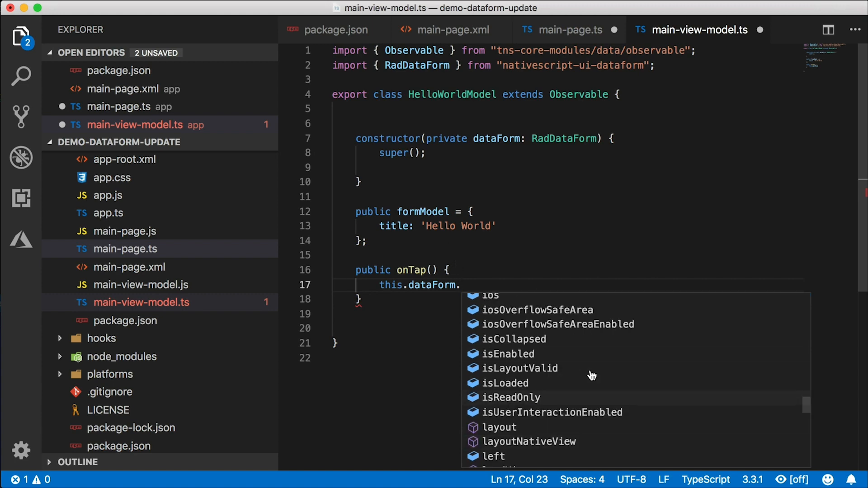
type("reload();")
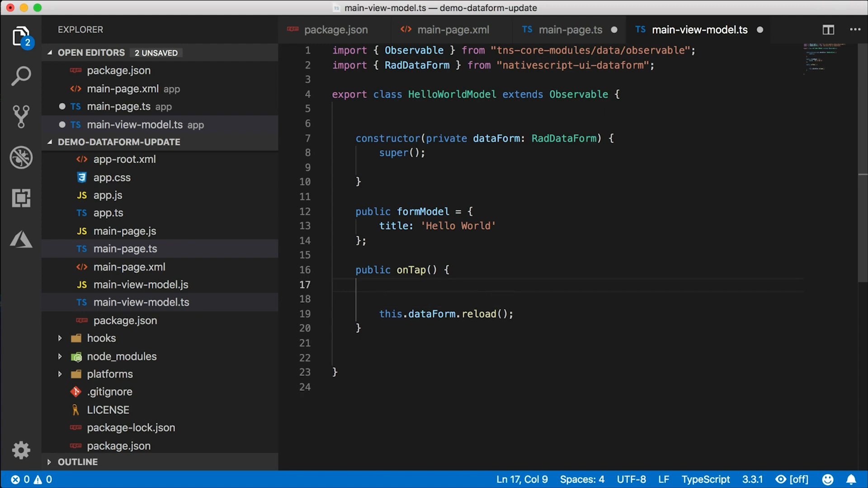
- Assign this.formModel.title = "hi" before the reload in onTap
type("this.")
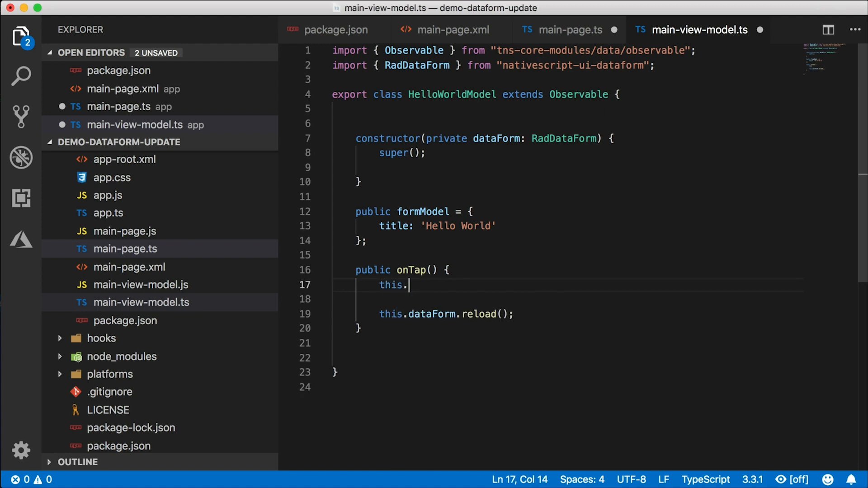
type("formModel.ti")
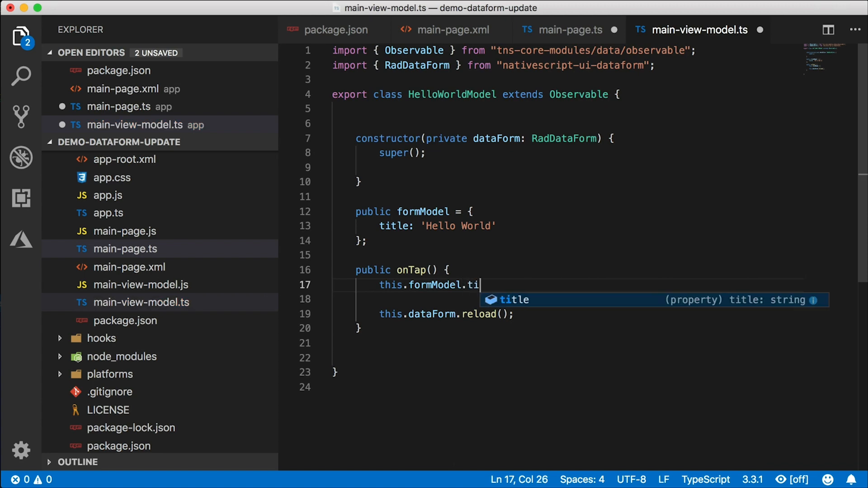
type("tle = \"hi\"")
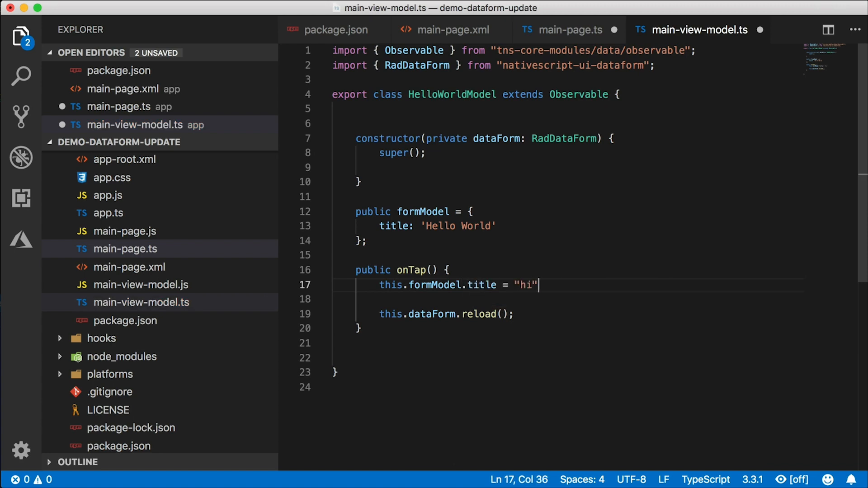
type(";")
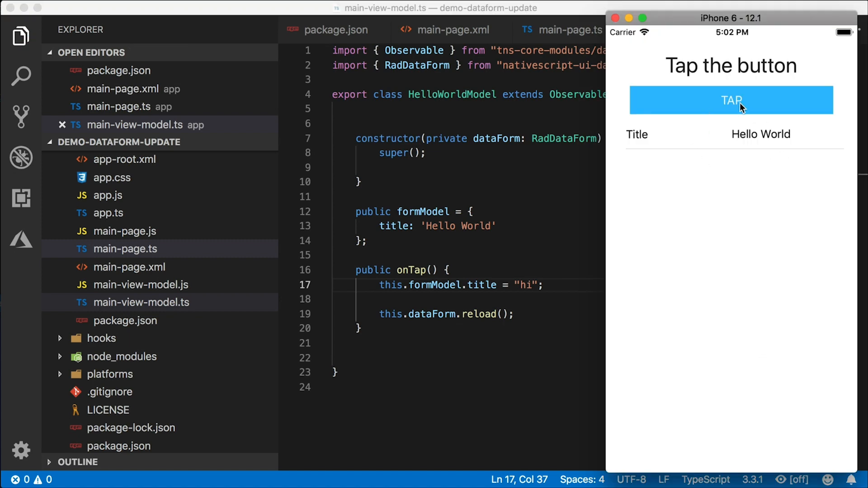
mouse_move(544, 351)
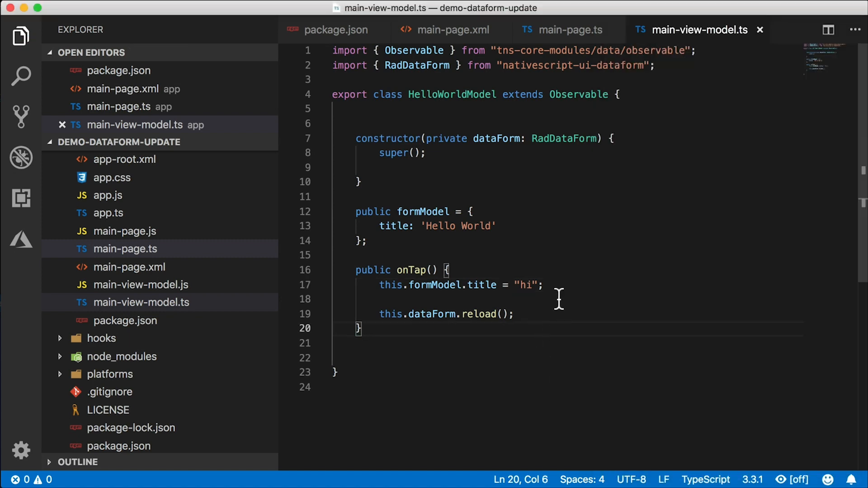
mouse_move(561, 290)
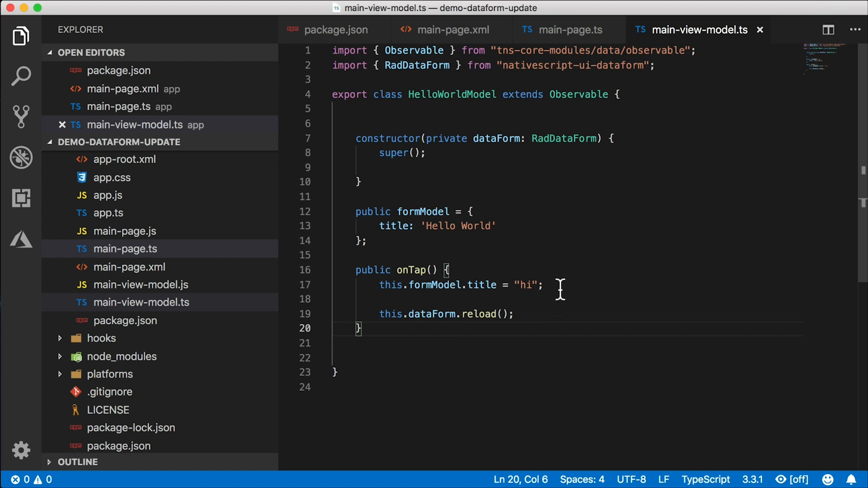
mouse_move(421, 226)
type("thi")
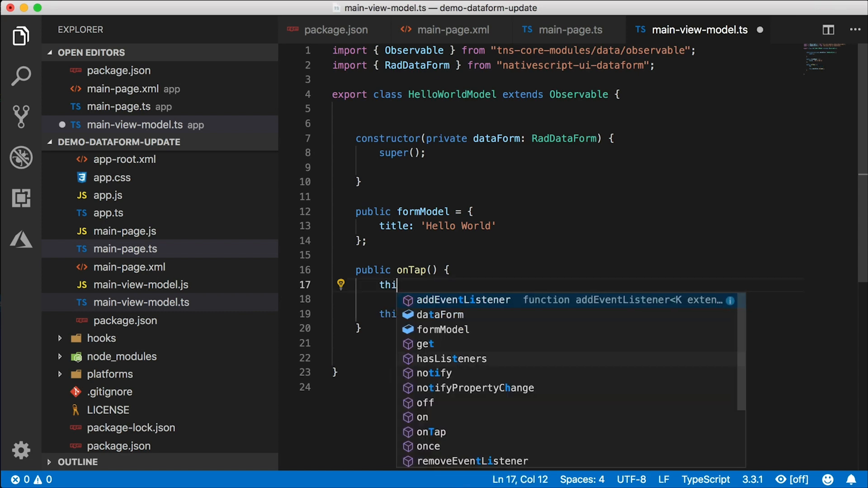
- Replace the title assignment with this.set('formModel', { title: 'Hi' });
type("s.set('')")
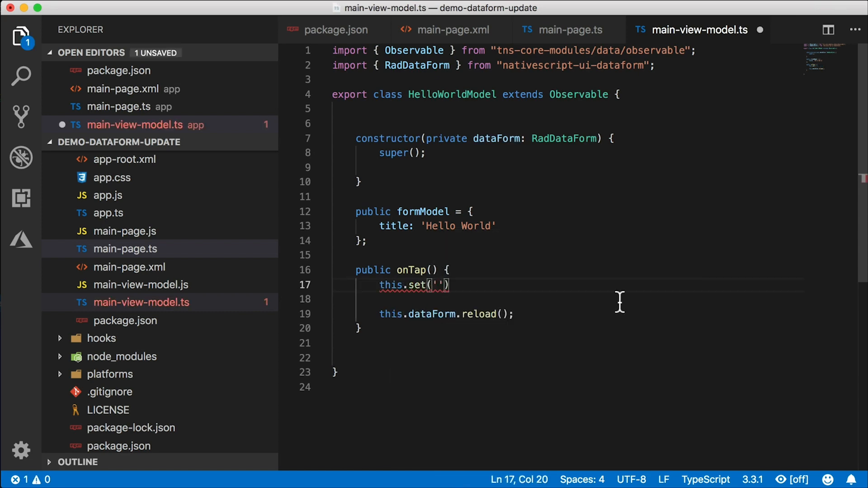
type("formModel")
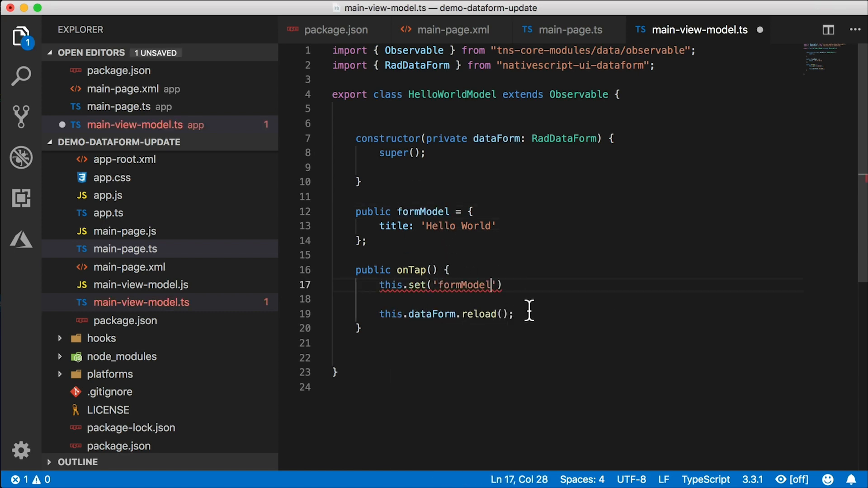
type(", {}")
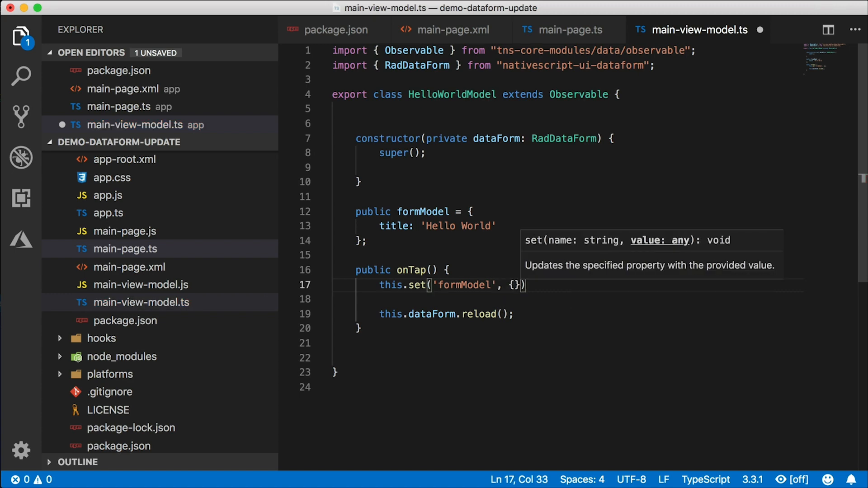
type("title:")
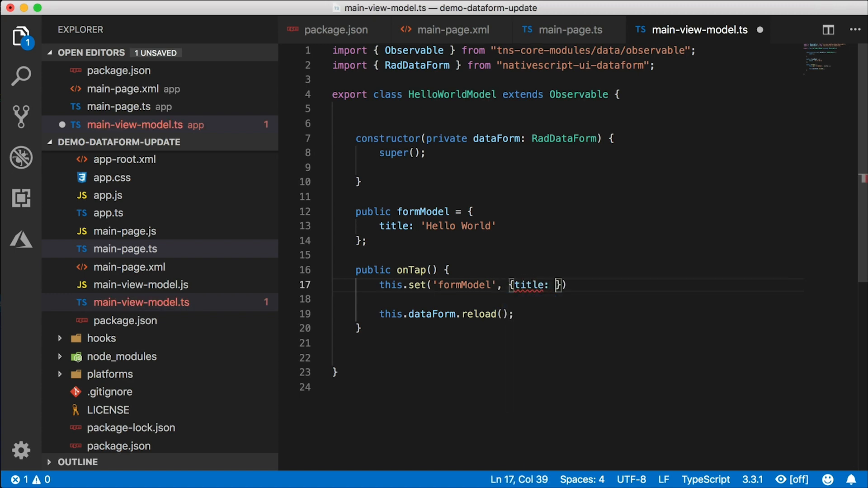
type("'Hi'});")
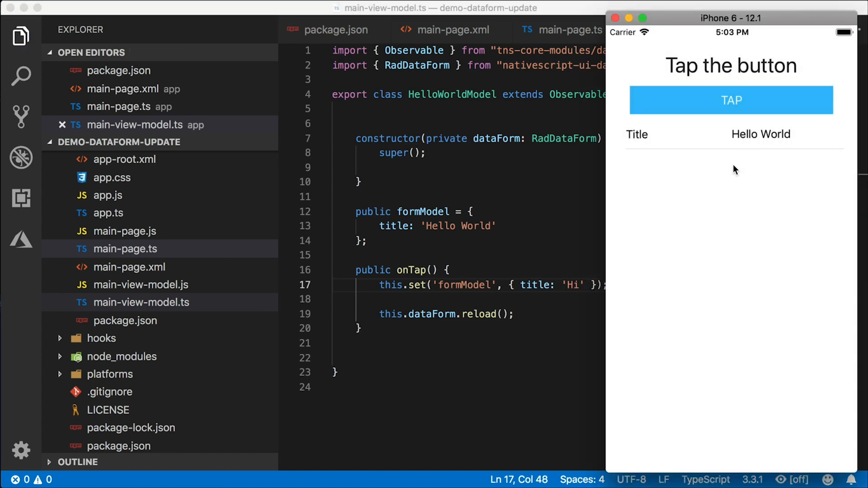
- Test TAP in the simulator, then select the set object argument for replacement
left_click(731, 100)
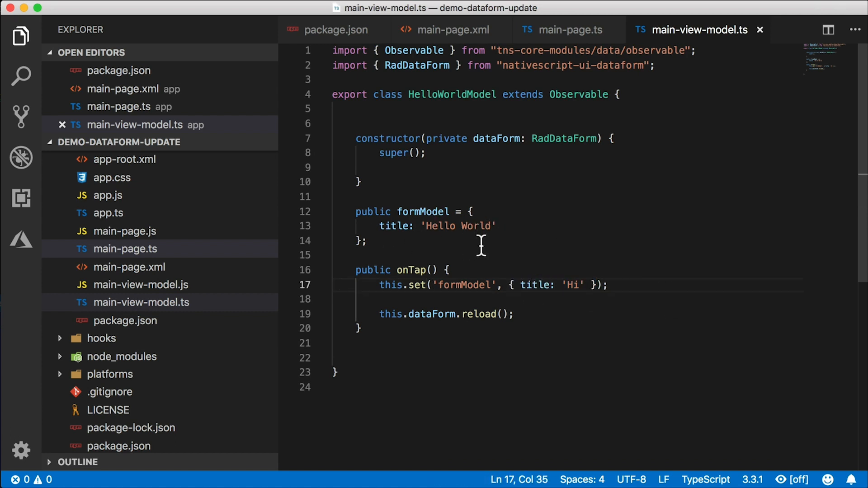
left_click_drag(522, 285, 599, 285)
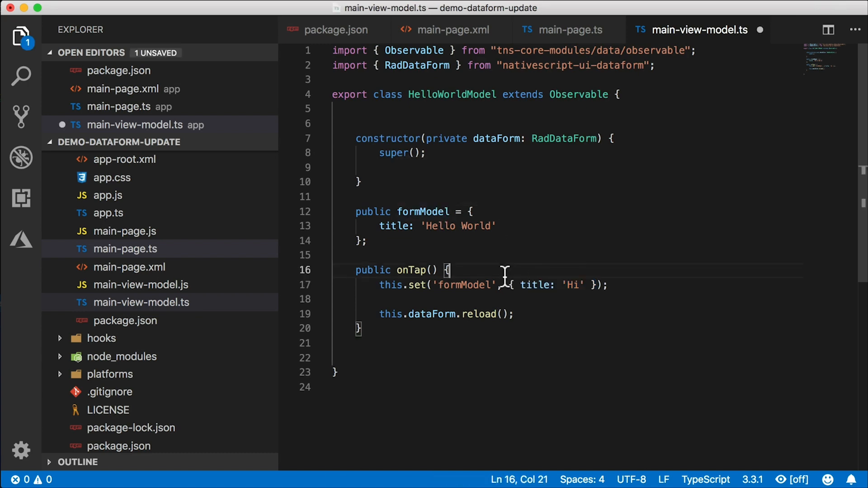
- Build const newFormModel = { ...this.formModel, title: 'Hi there' } and pass newFormModel to set
type("const new")
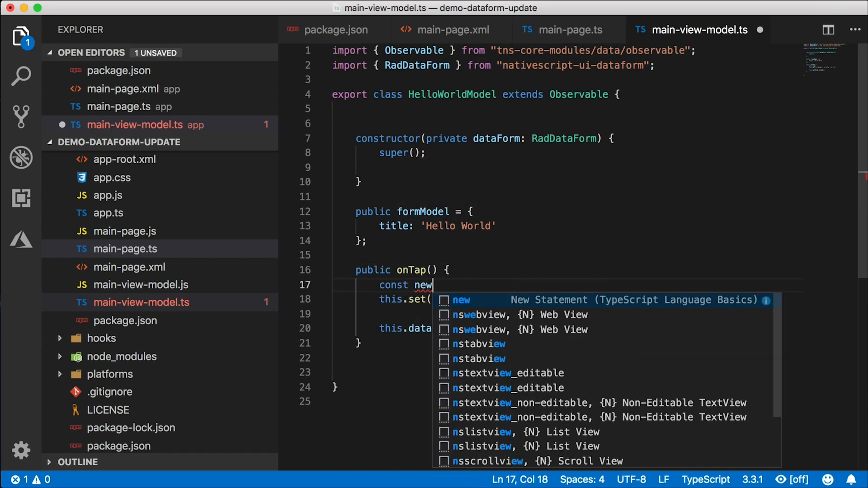
type("FormModel = { ... }")
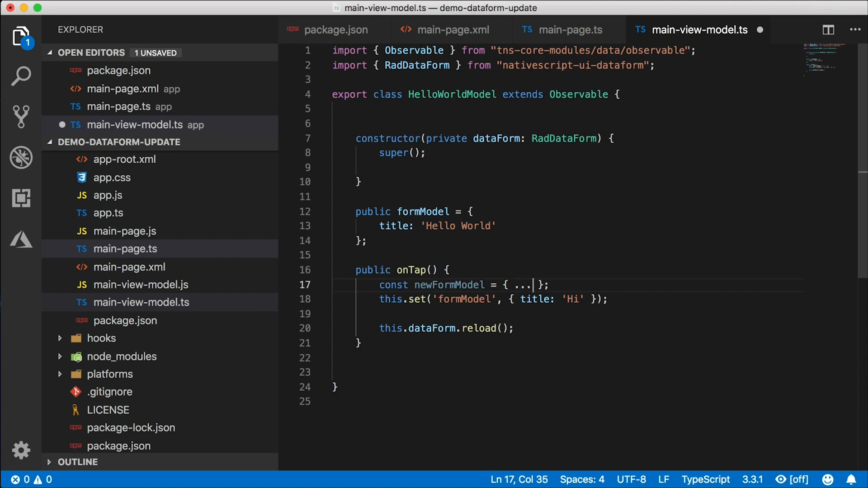
type("this.formModel")
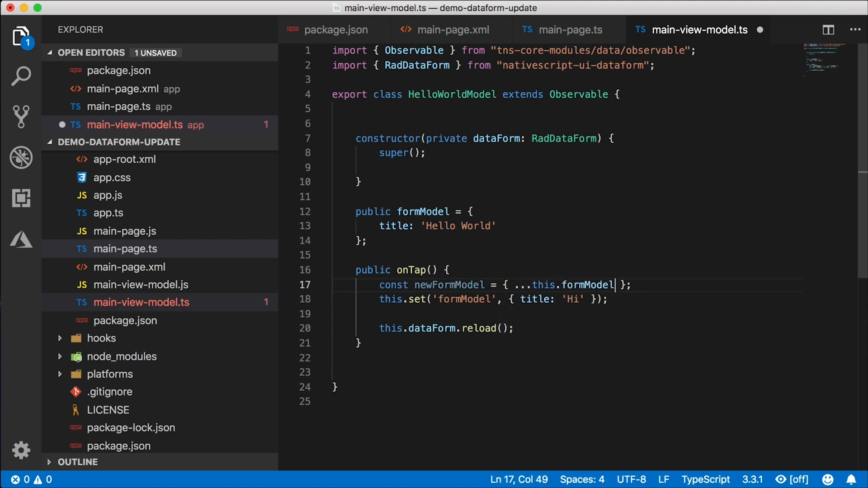
type(", title:")
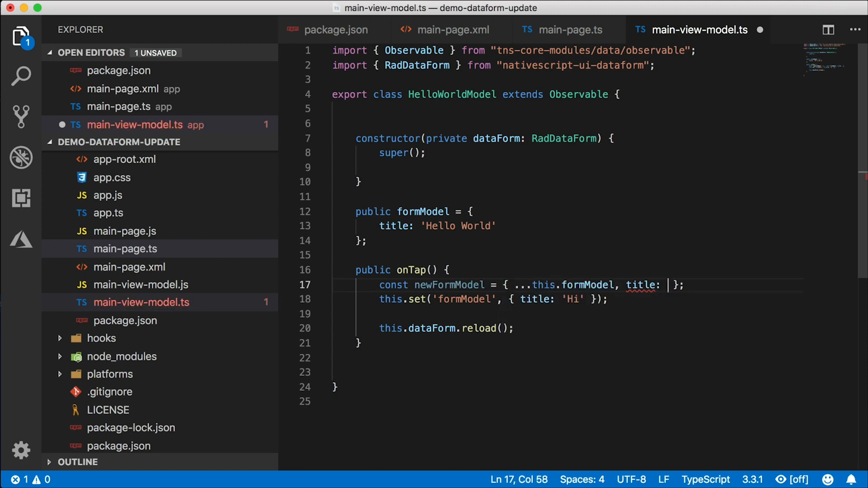
type("'Hi'")
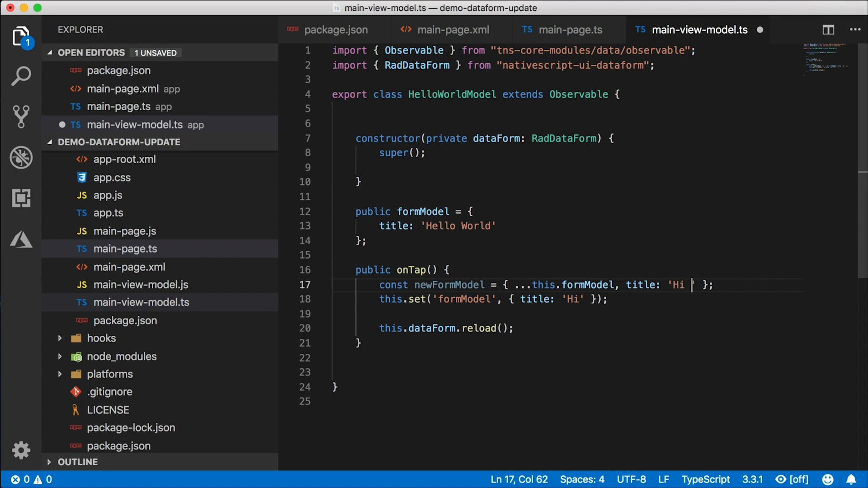
type("there")
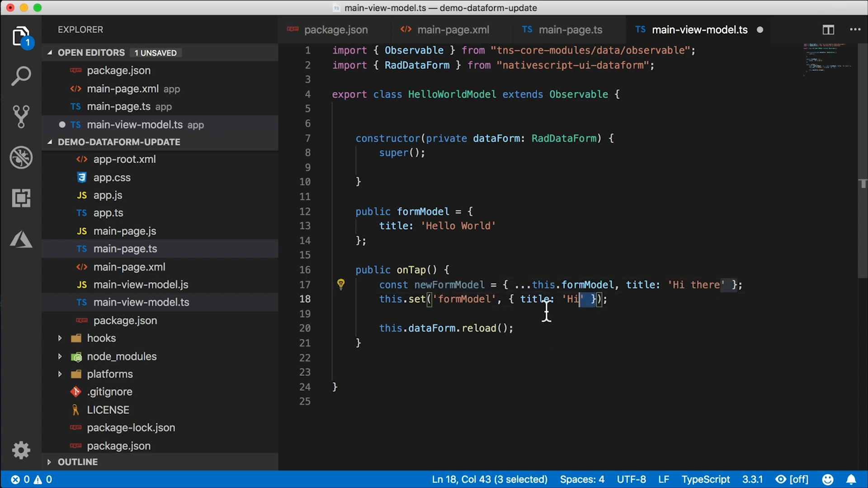
type("newFormModel")
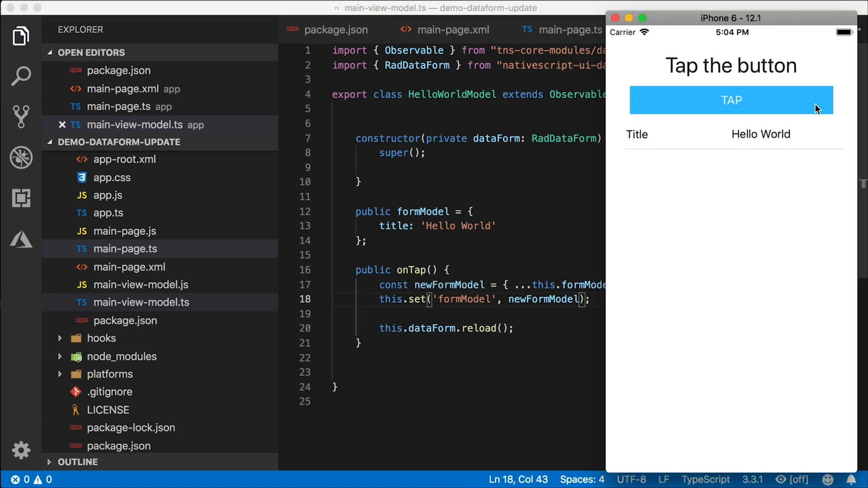
- Tap TAP in the simulator and confirm the Title field now shows 'Hi there'
left_click(733, 100)
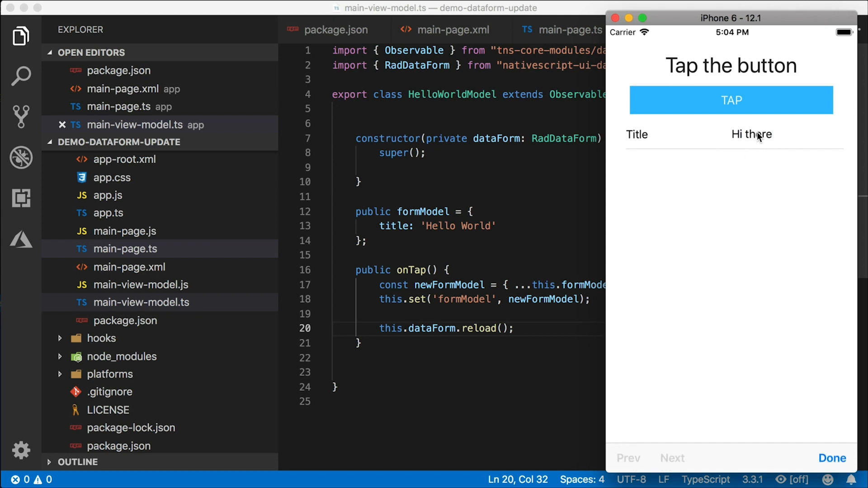
type("asds")
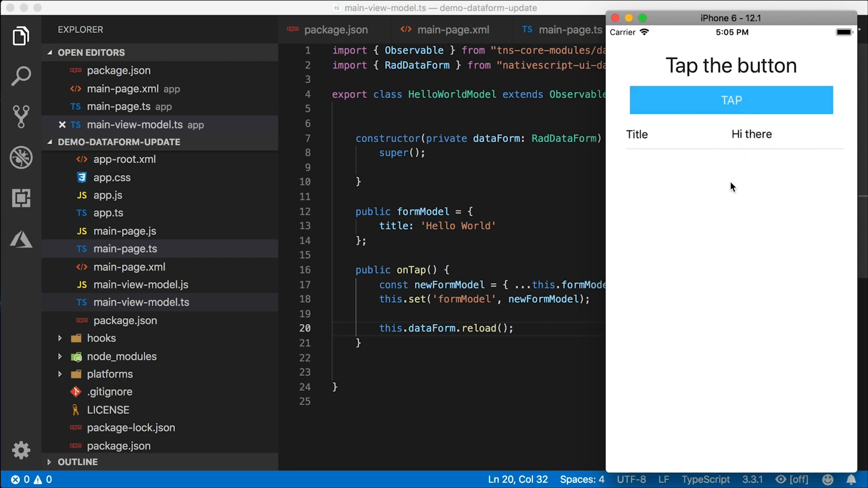
mouse_move(768, 185)
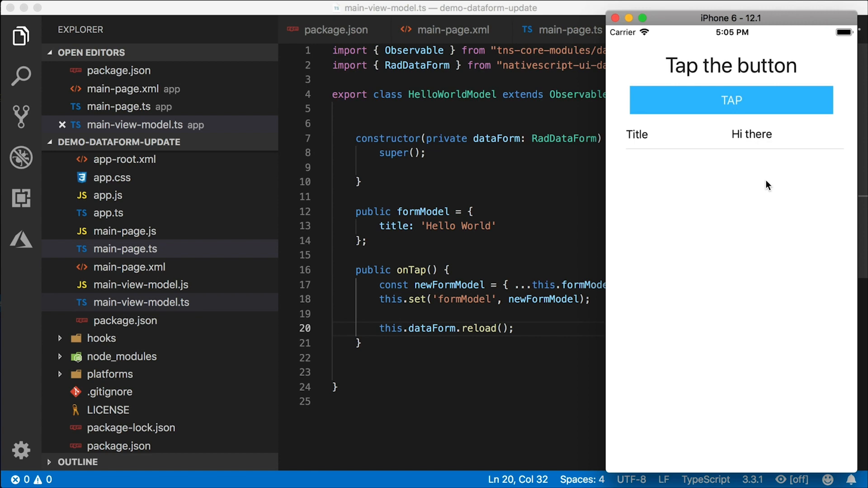
left_click(751, 133)
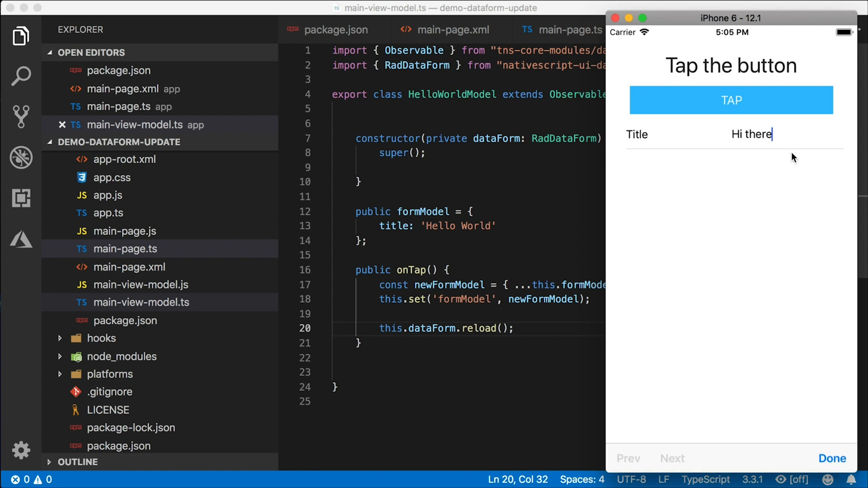